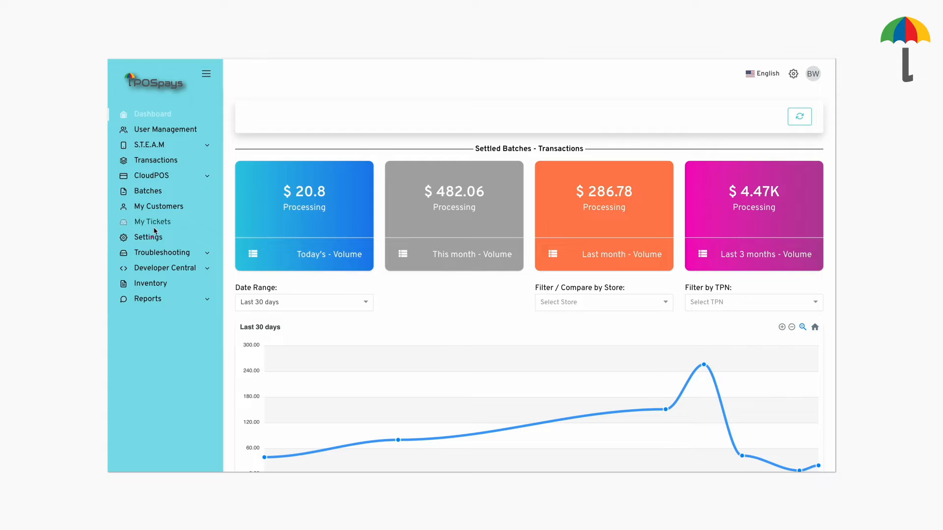
Step: Go to Settings and expand the Generate Payment Form section
left_click(147, 236)
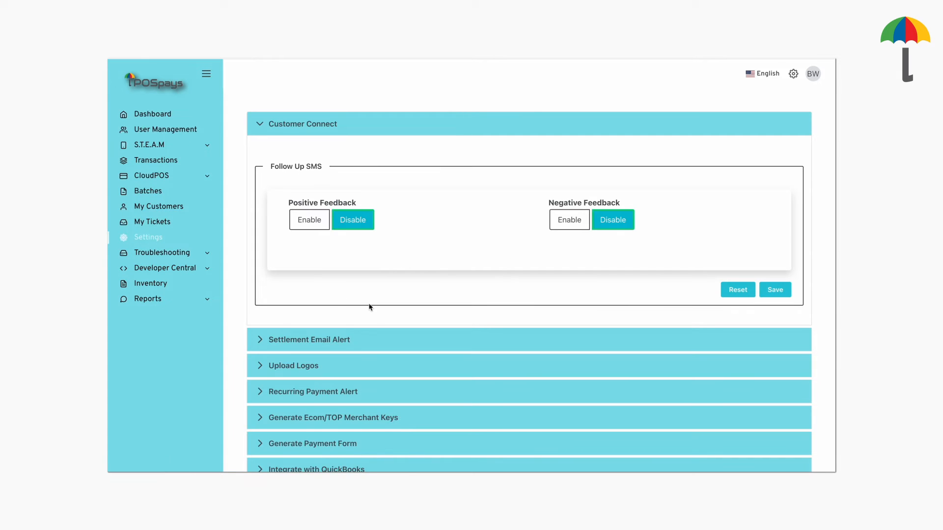
scroll("down", 3)
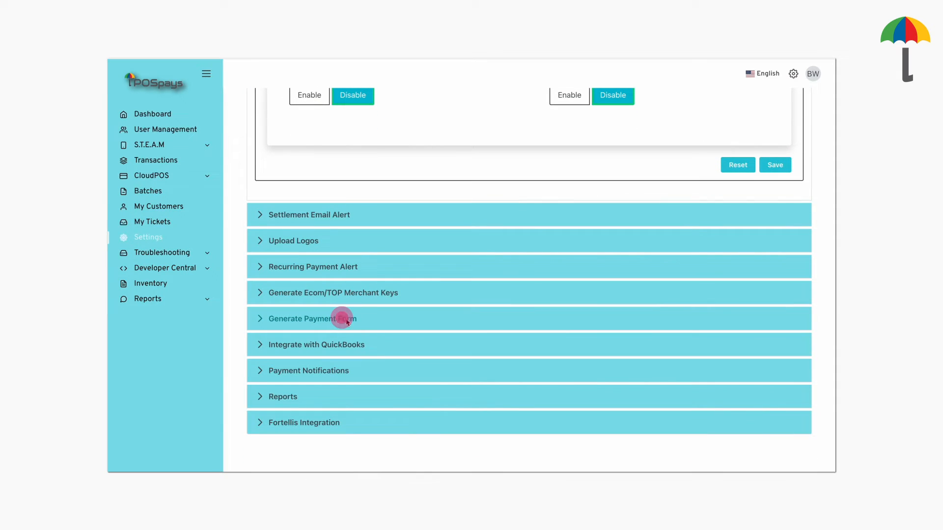
left_click(312, 319)
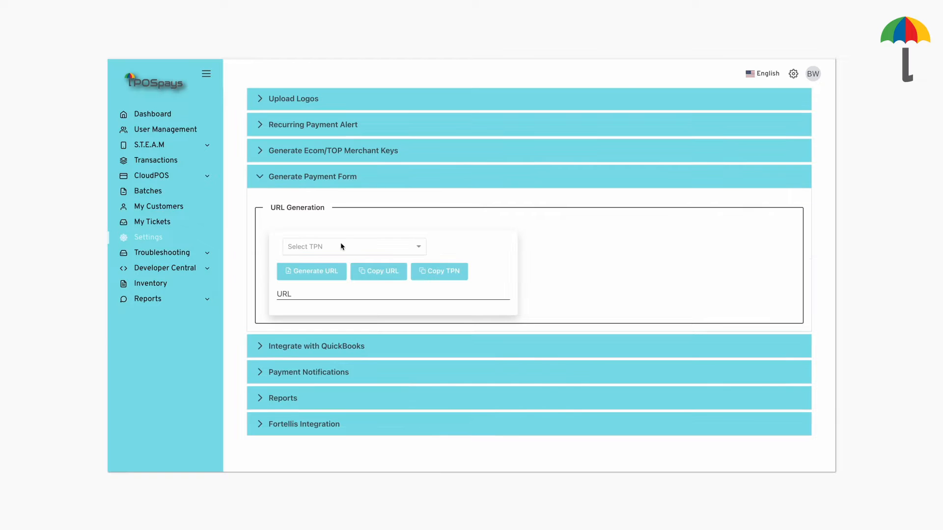
left_click(311, 271)
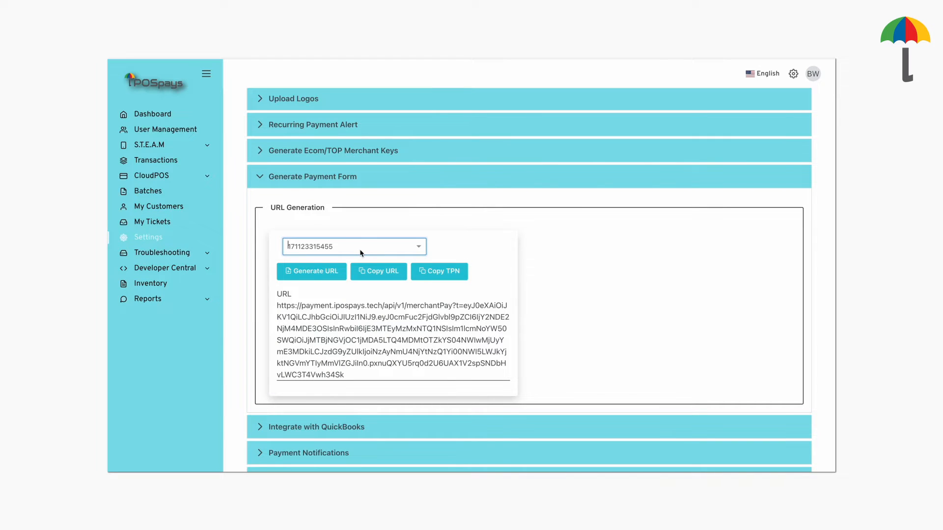
left_click(378, 271)
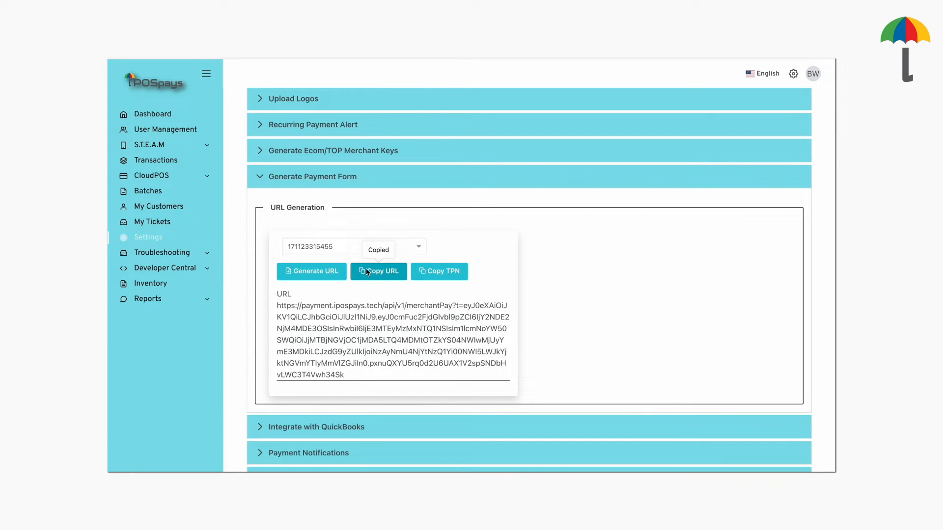
left_click(312, 271)
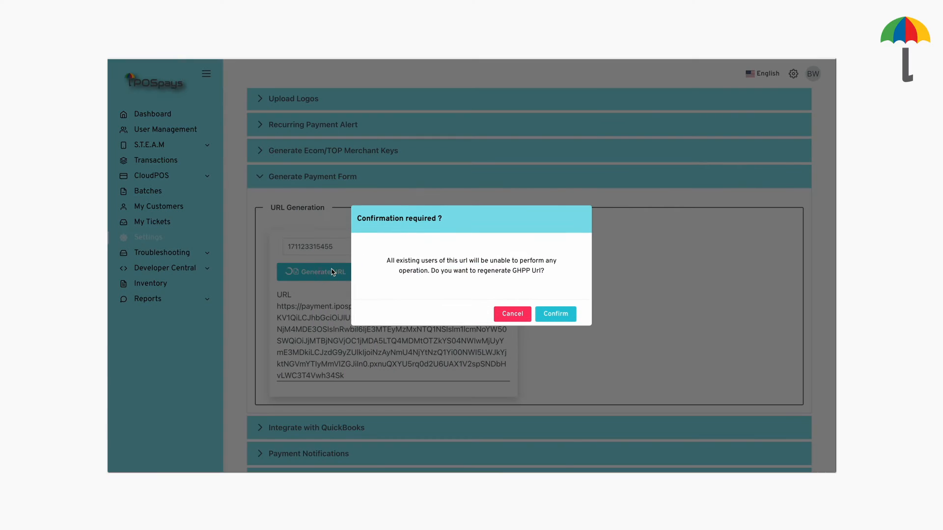
mouse_move(418, 275)
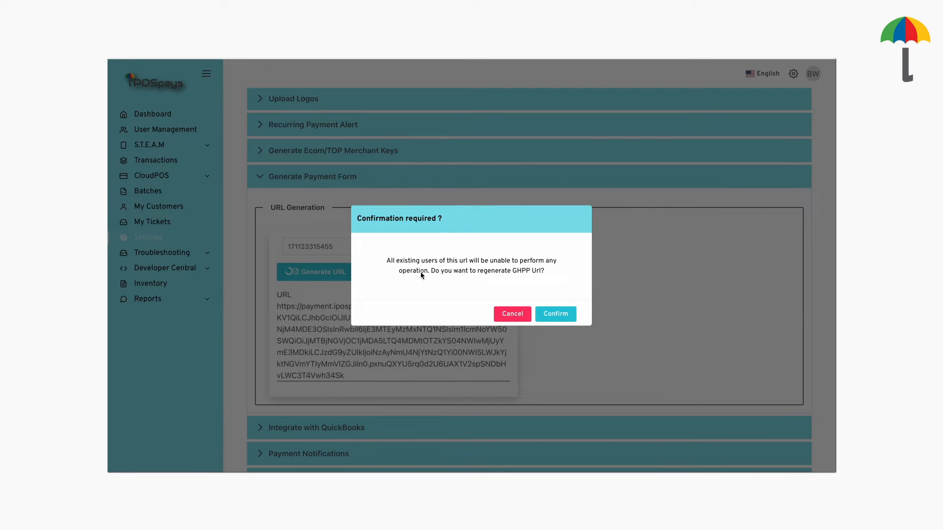
mouse_move(541, 308)
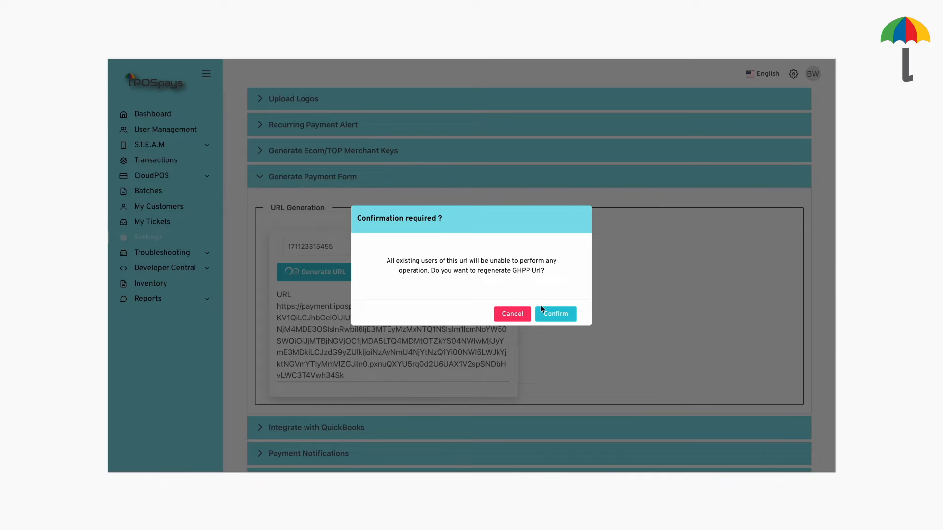
Step: Confirm regenerating the GHPP payment form URL for the terminal
left_click(554, 313)
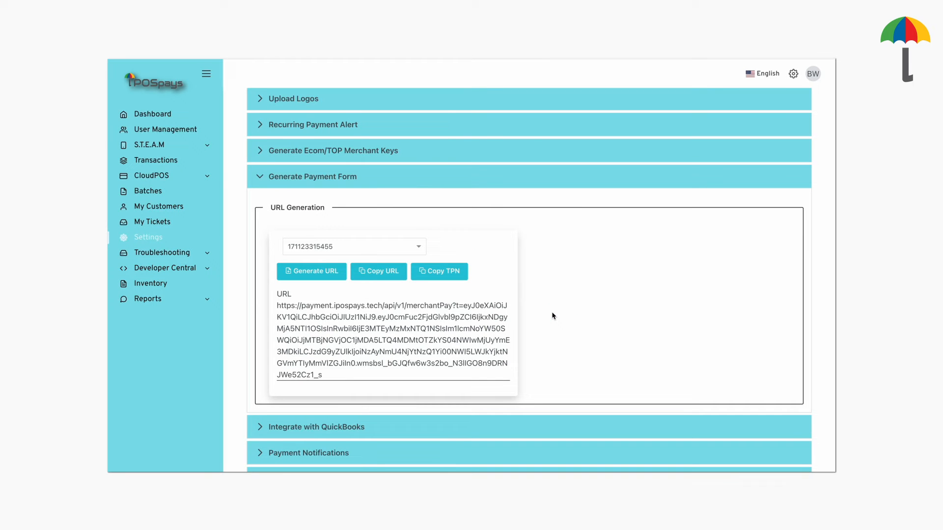
left_click(378, 270)
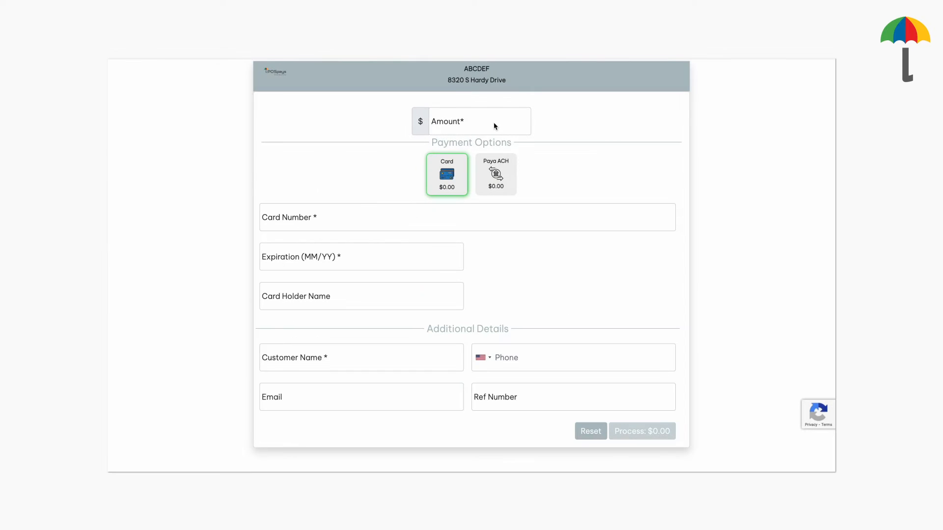
type(".10")
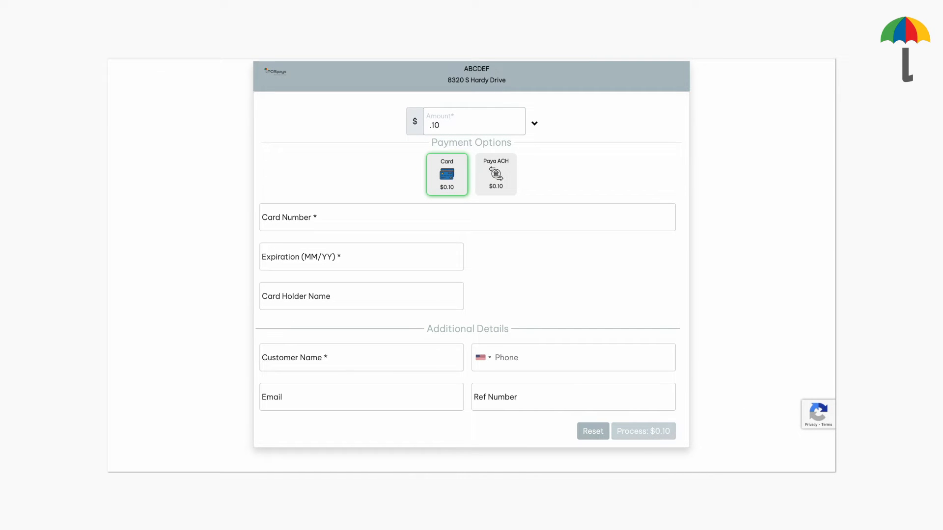
type("10.00")
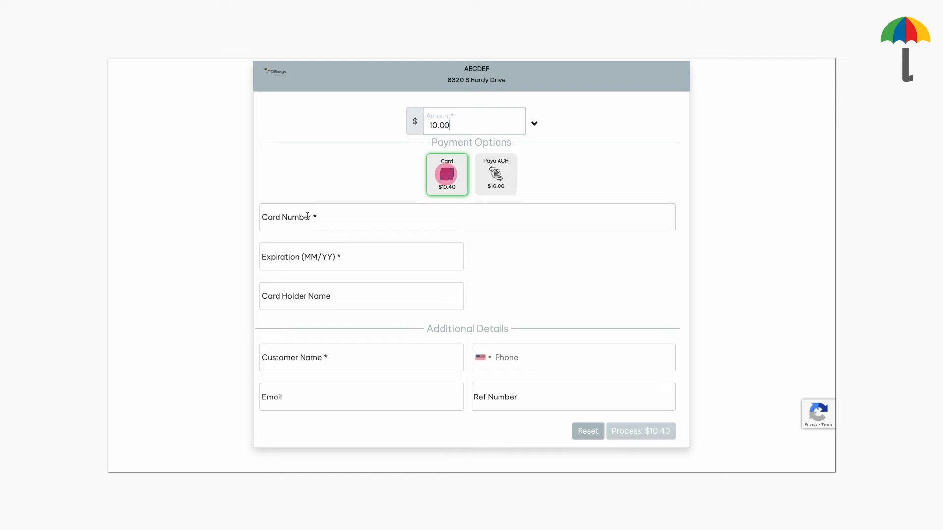
type("4242 4242 4242 4242")
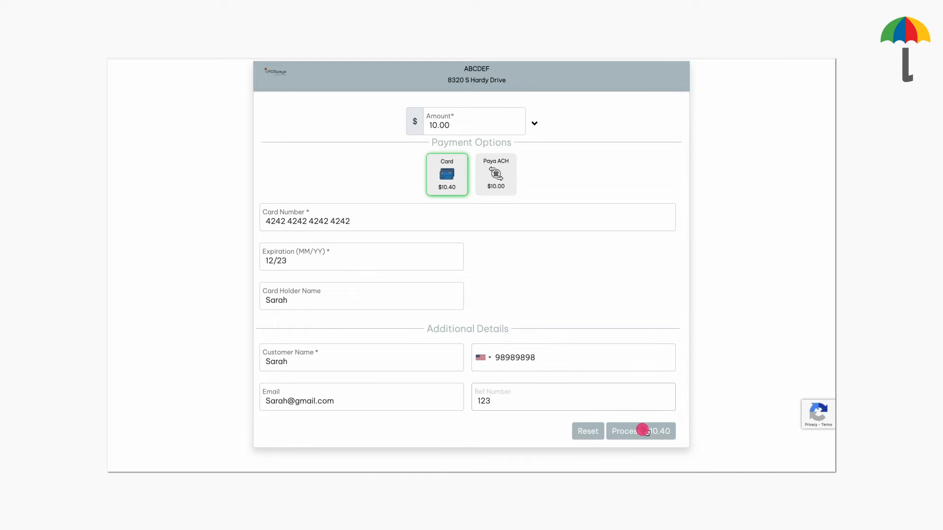
left_click(641, 431)
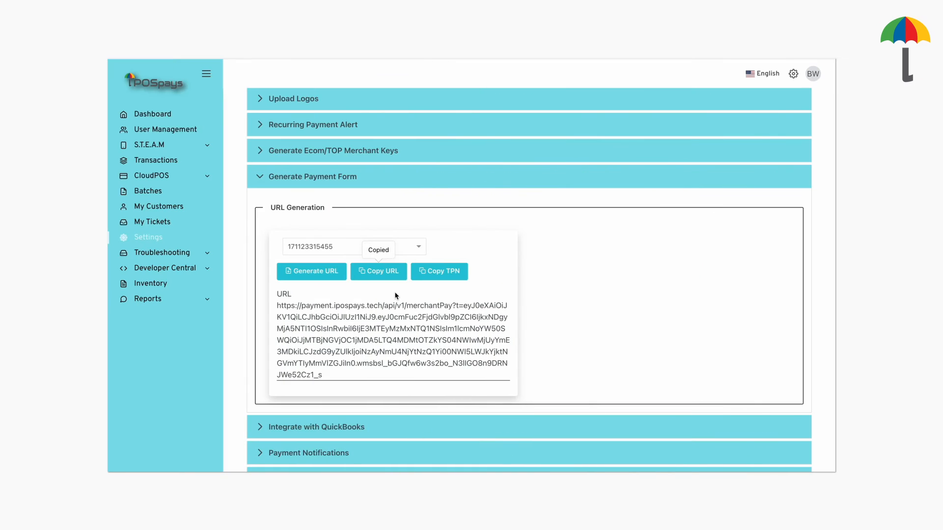
Step: Enable and save payment notifications for store ABCDEF's GHPP channel, then open Transactions
scroll("down", 3)
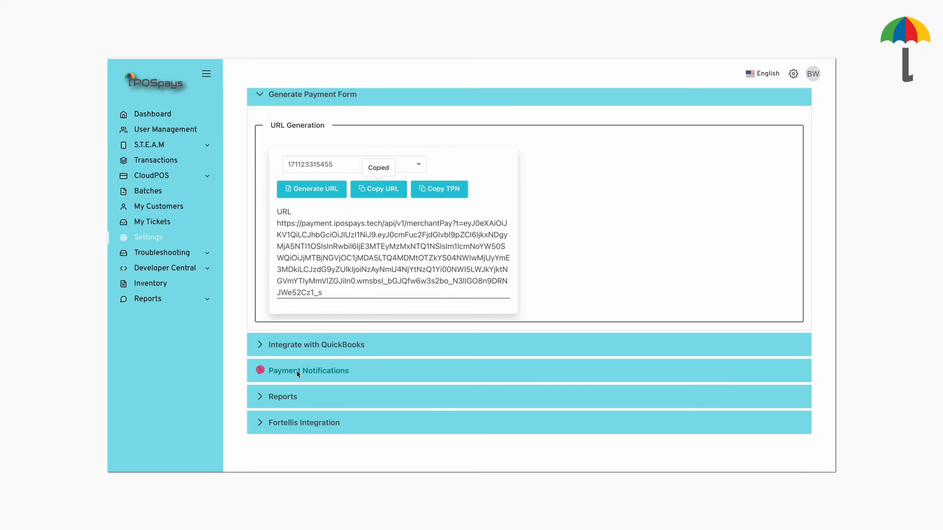
left_click(308, 370)
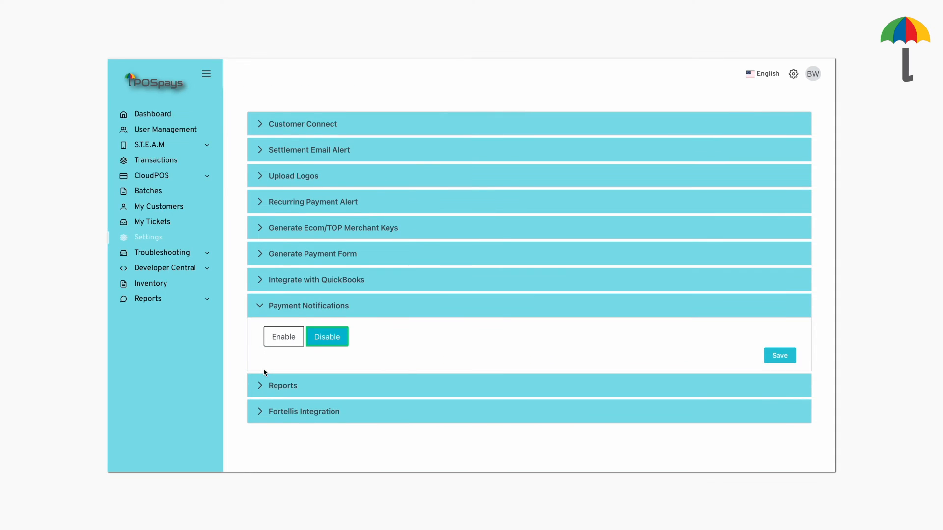
left_click(283, 335)
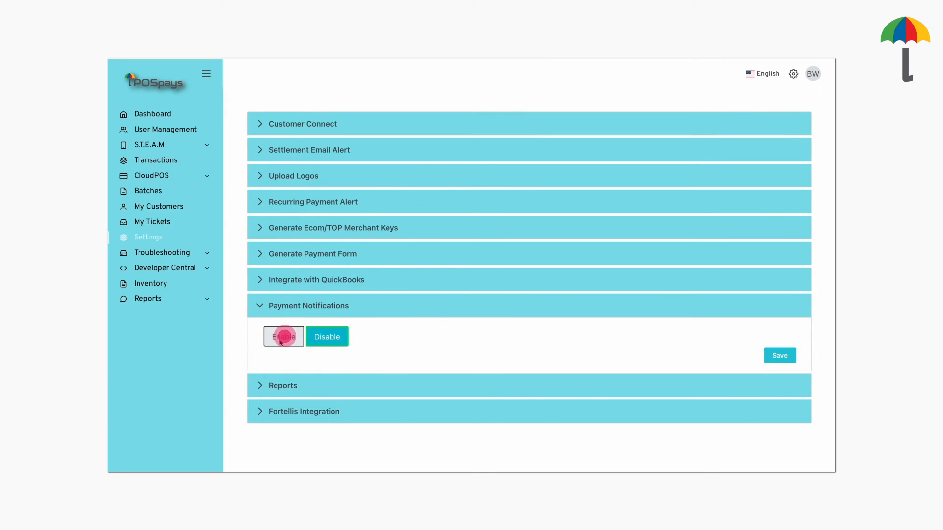
left_click(283, 335)
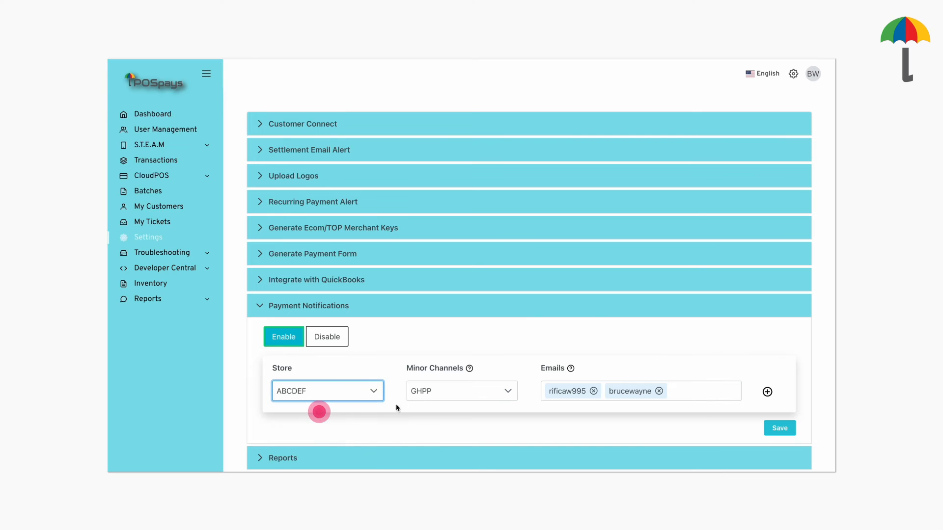
left_click(461, 391)
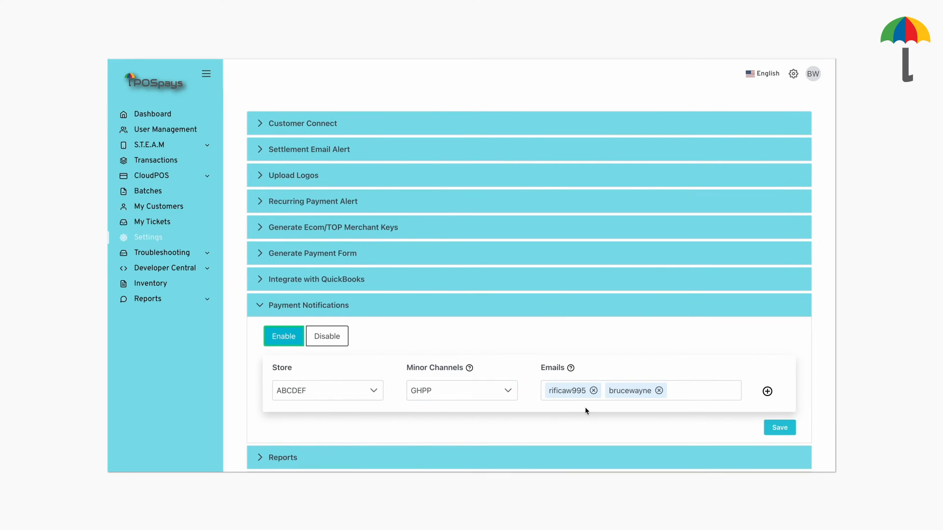
left_click(691, 390)
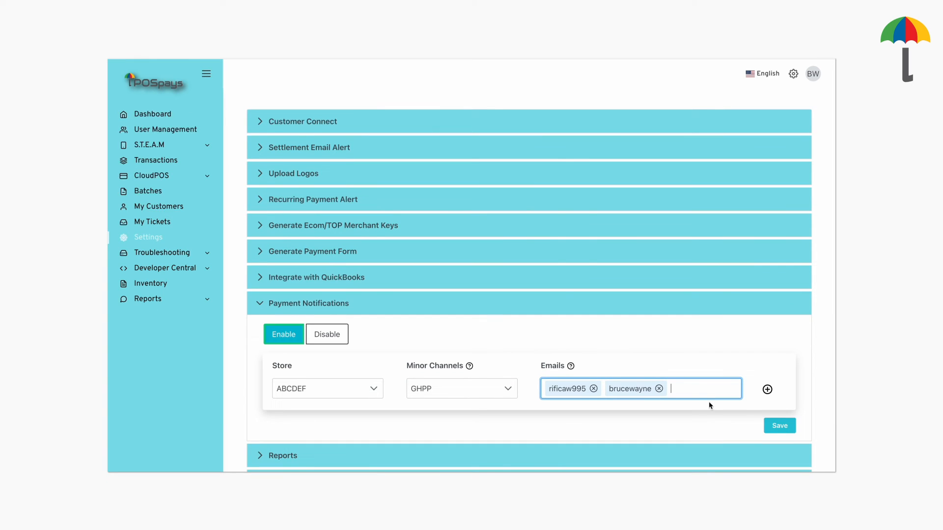
left_click(779, 426)
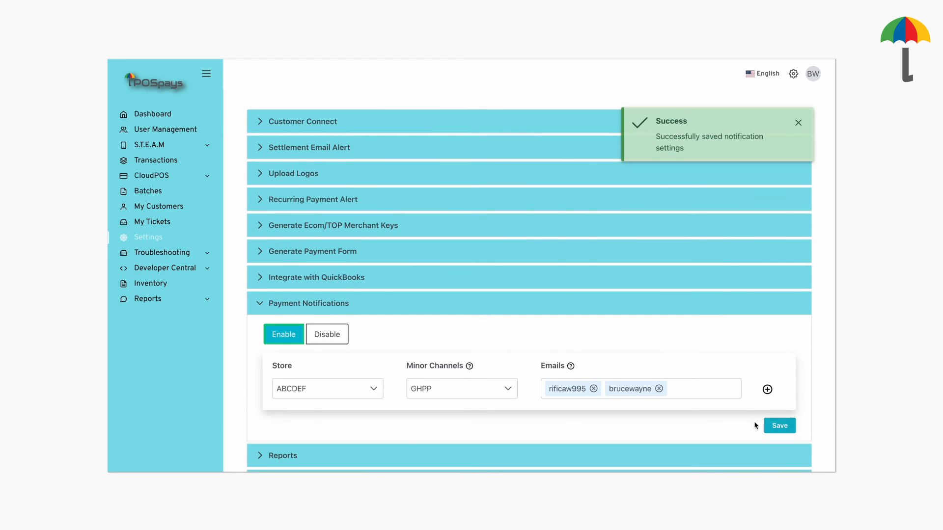
mouse_move(745, 423)
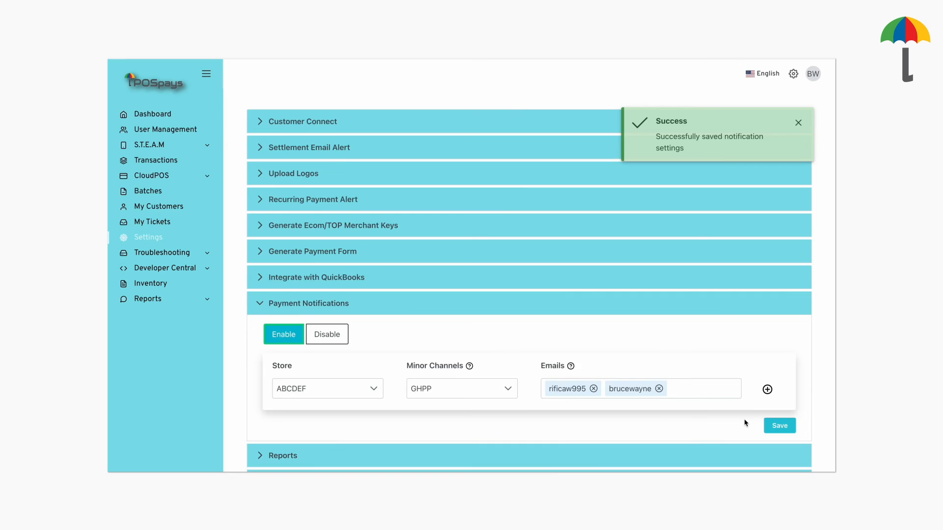
scroll("down", 3)
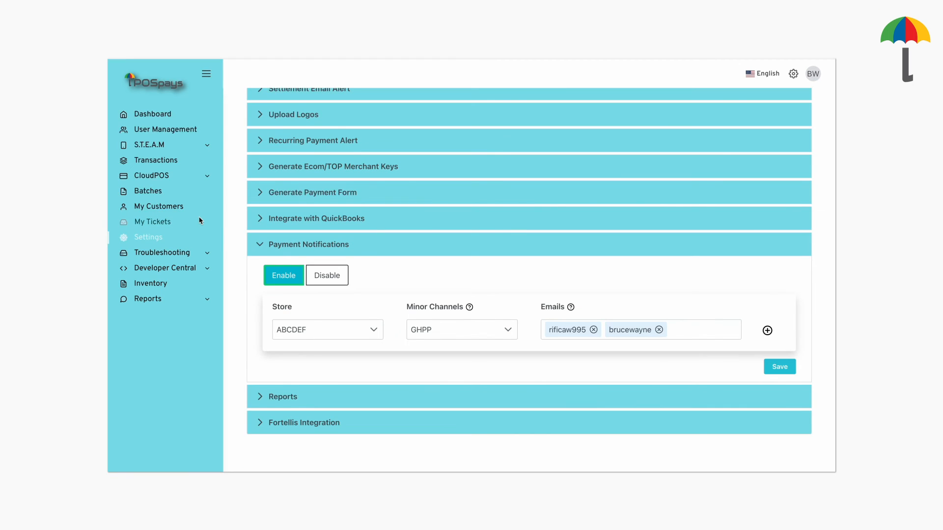
left_click(158, 160)
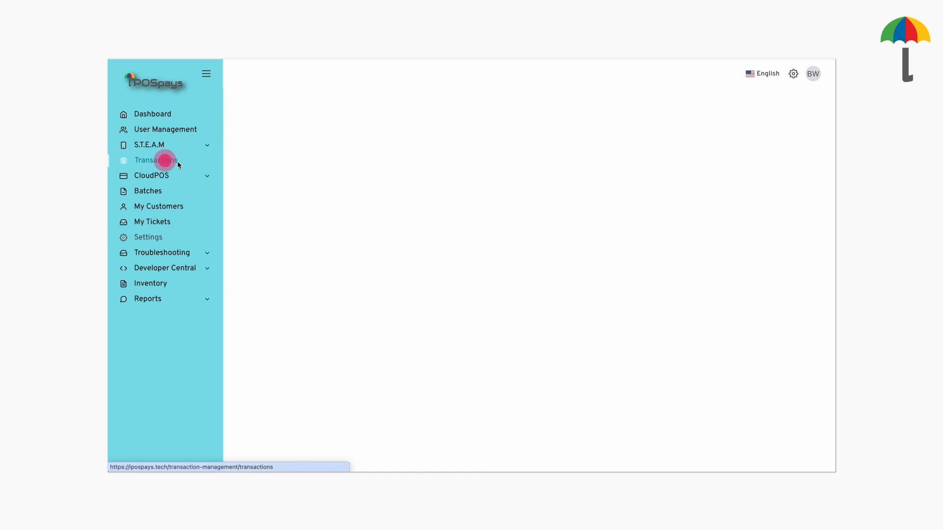
left_click(158, 160)
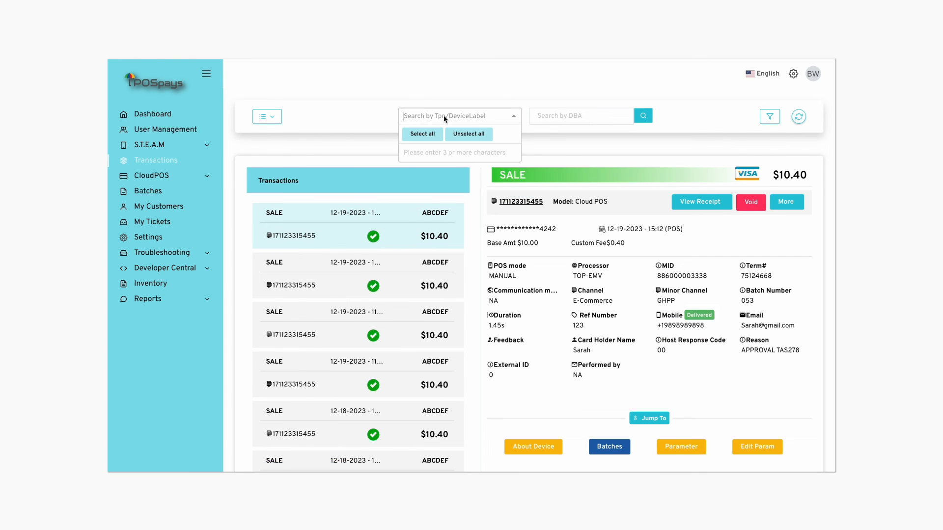
type("5455")
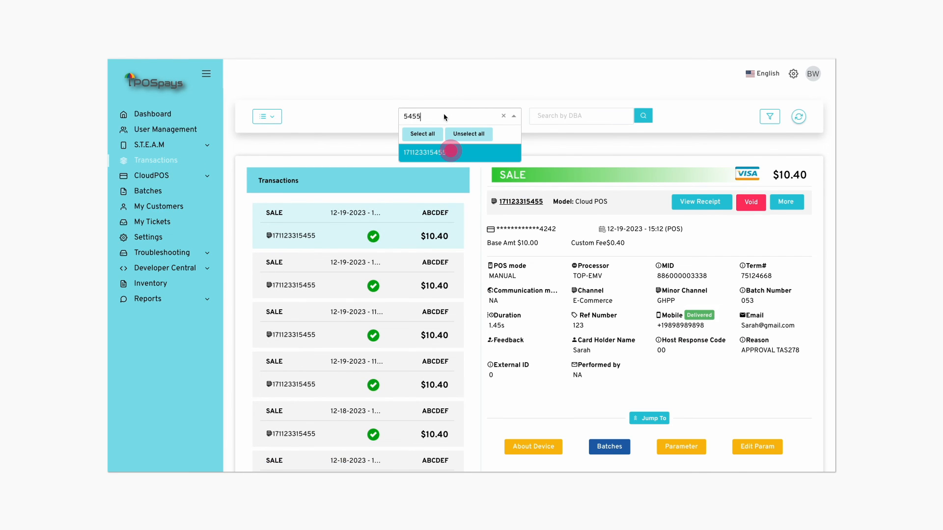
left_click(428, 152)
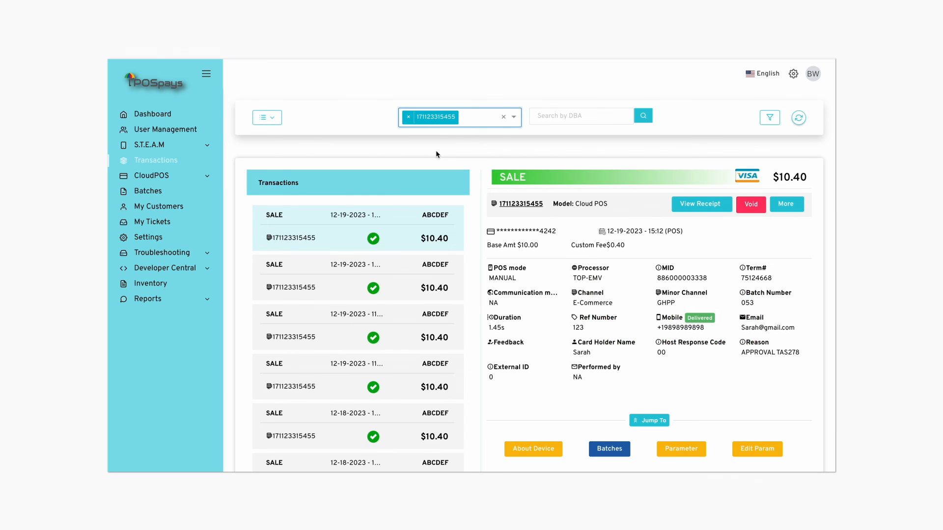